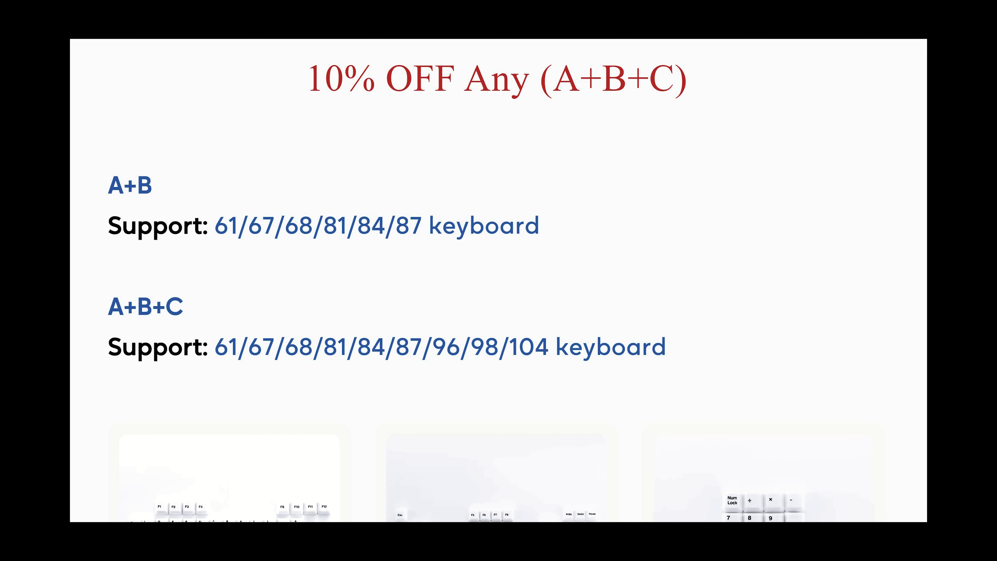
pyautogui.scroll(-3)
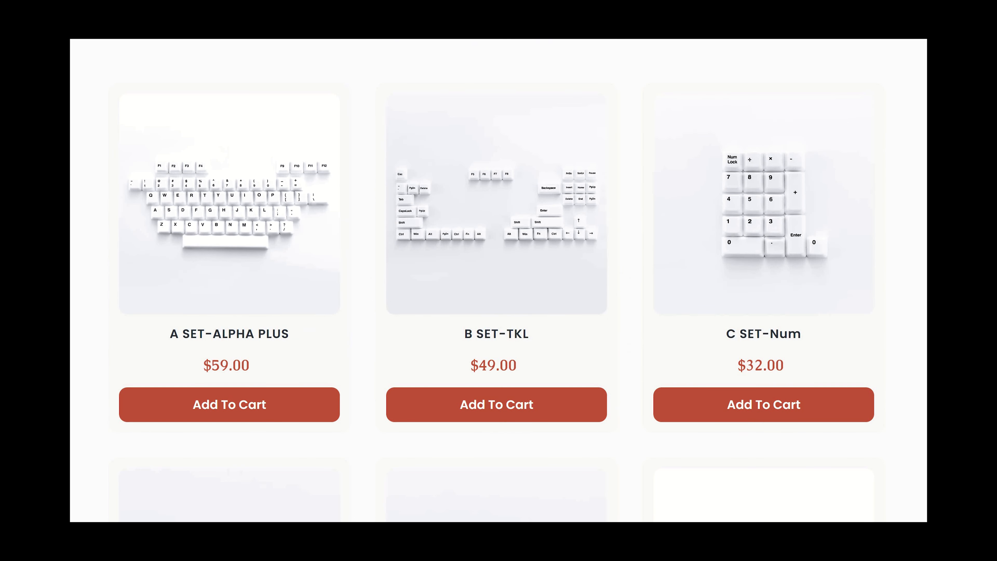
pyautogui.scroll(-3)
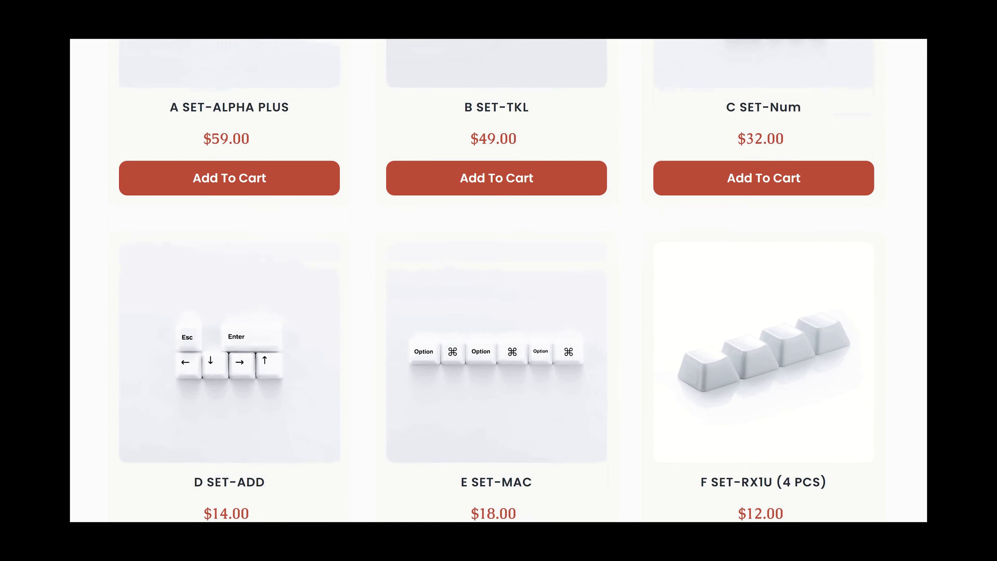
pyautogui.scroll(-3)
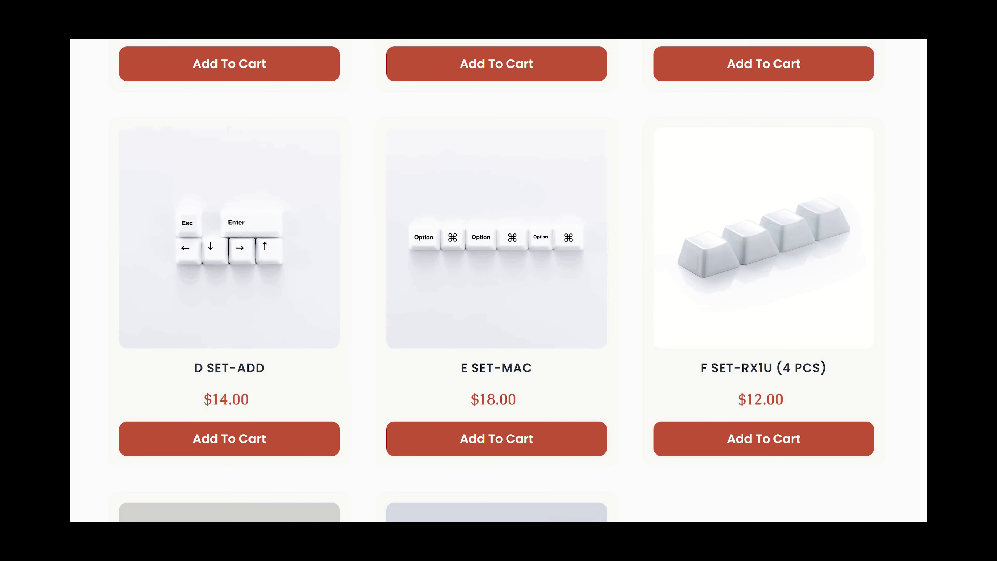
pyautogui.scroll(-3)
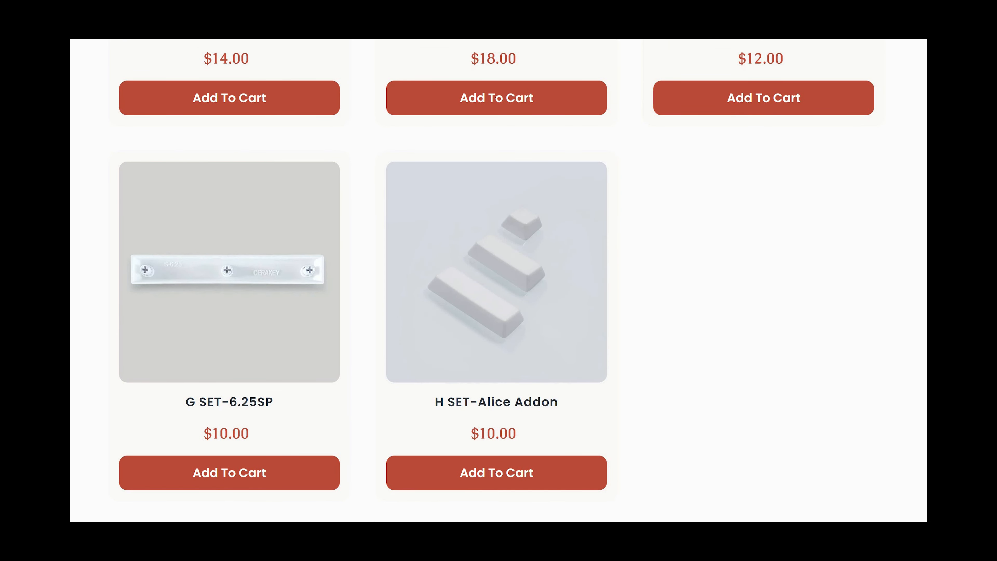
pyautogui.scroll(-3)
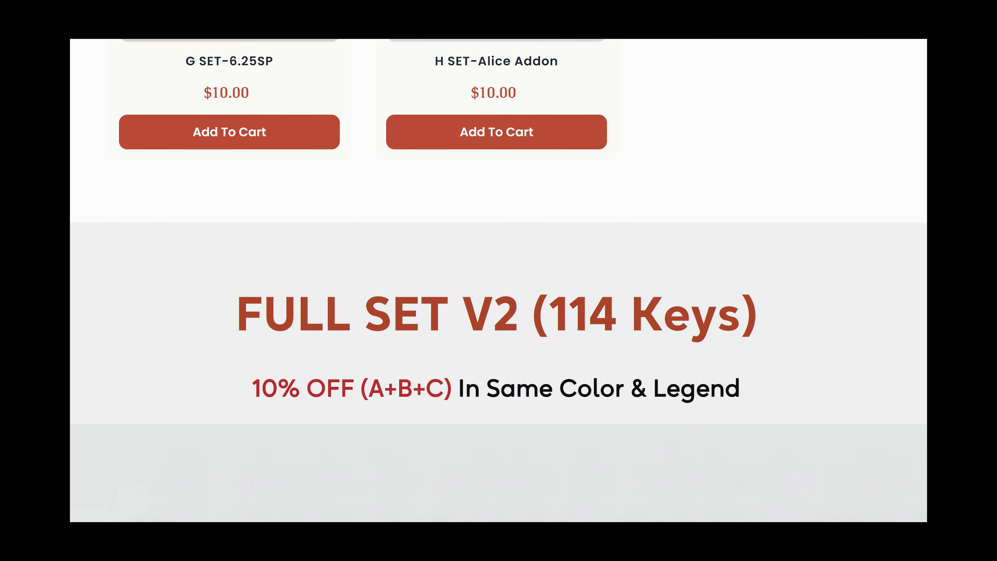